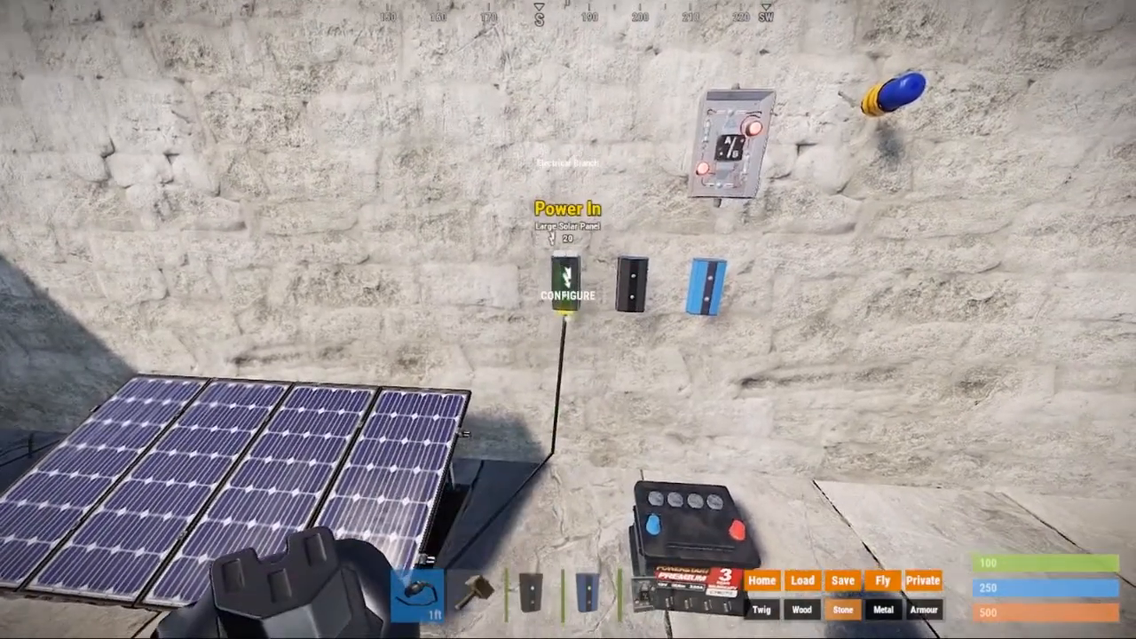
Set the electrical branch's amount to branch off to 9 and confirm with Set
{"action": "left_click", "coordinate": [567, 295]}
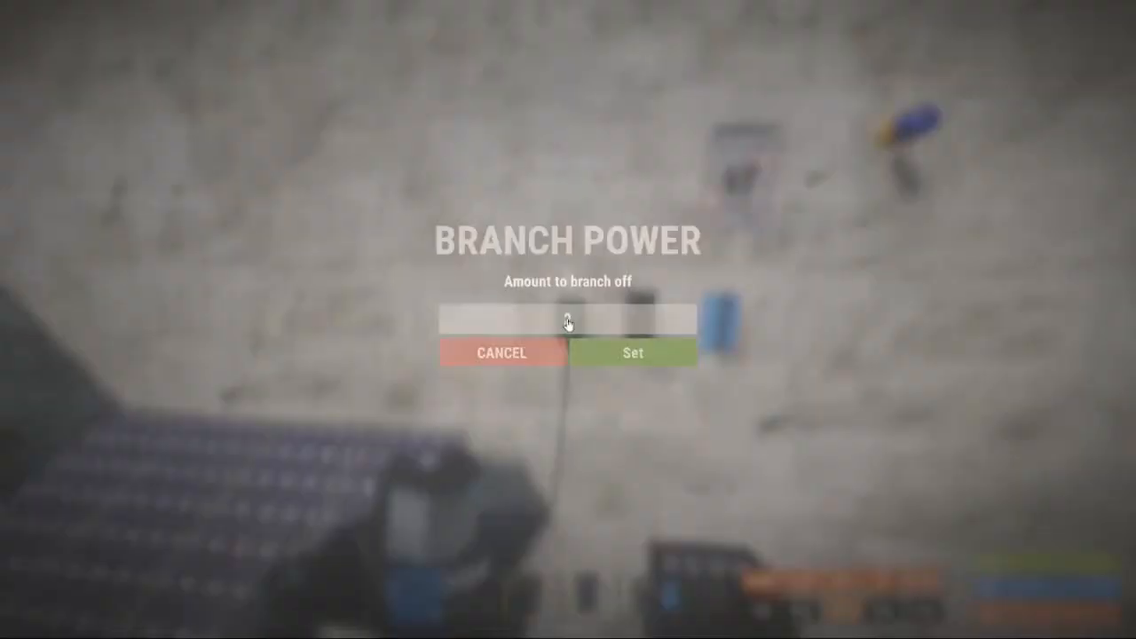
{"action": "type", "text": "9"}
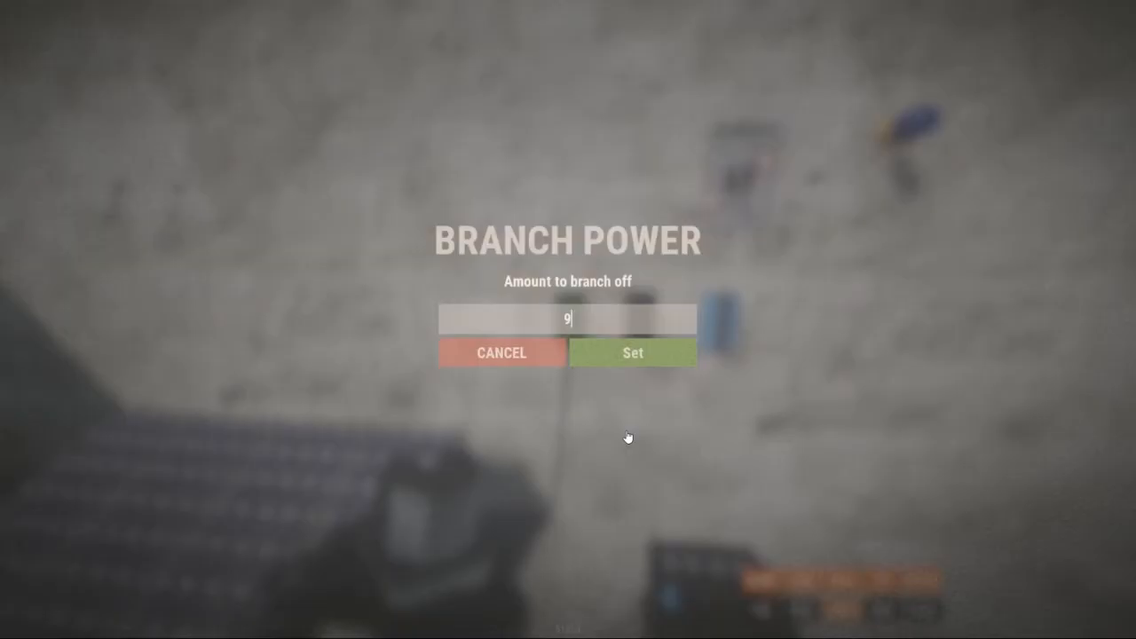
{"action": "left_click", "coordinate": [632, 352]}
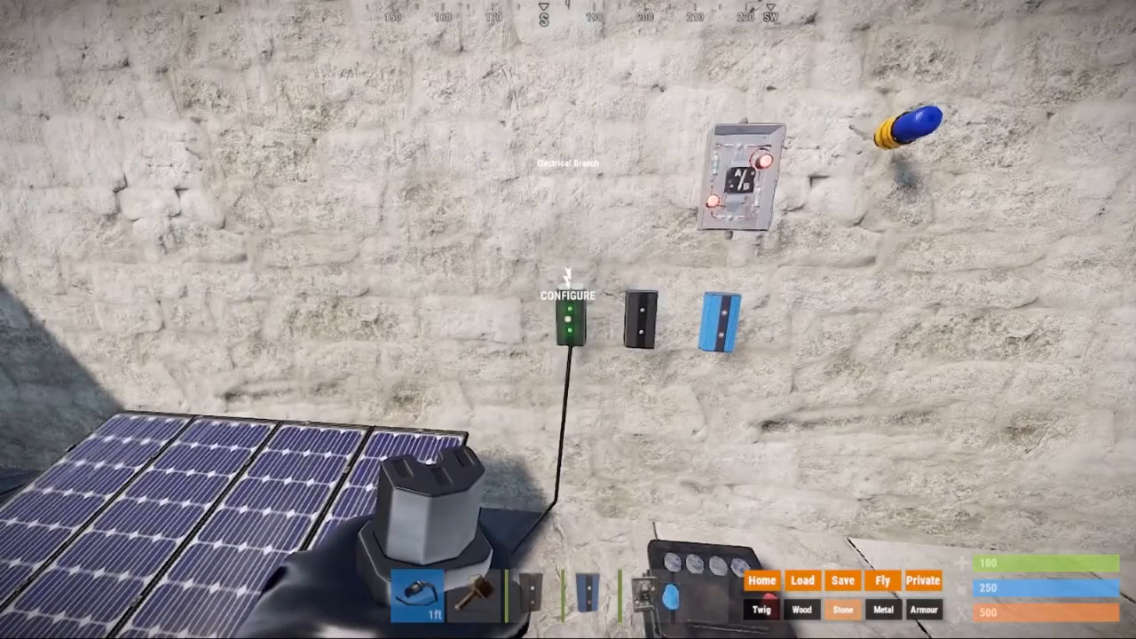